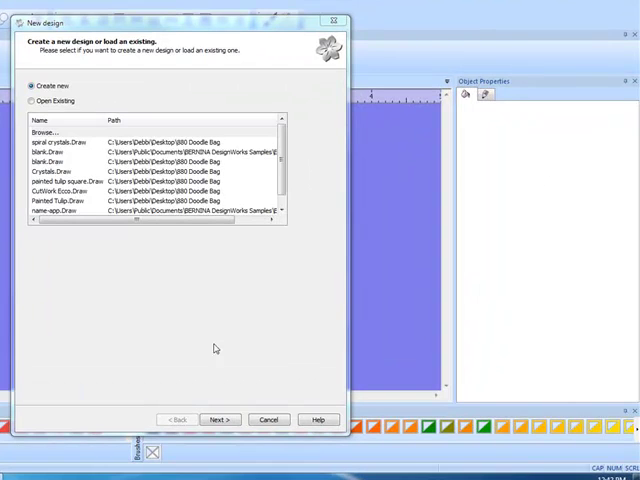
# Continue through the New design dialog with Create new selected
pyautogui.click(220, 420)
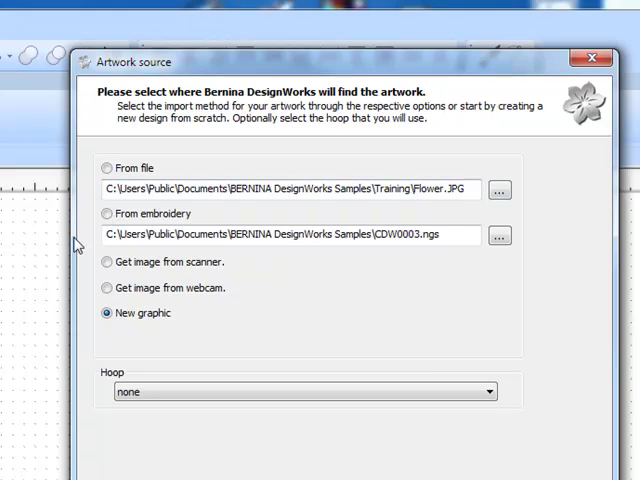
pyautogui.moveTo(124, 338)
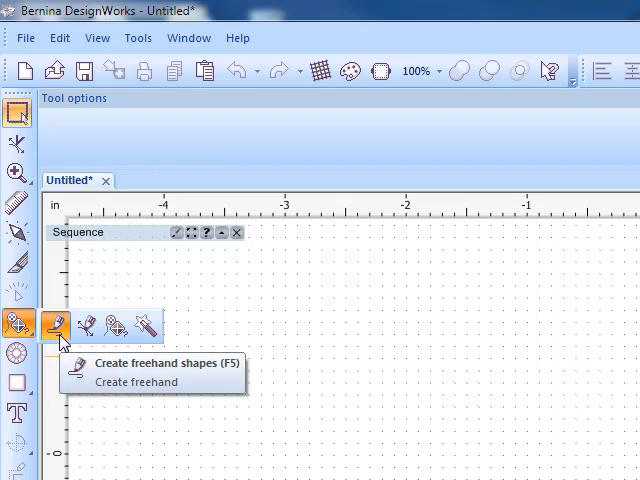
pyautogui.moveTo(82, 326)
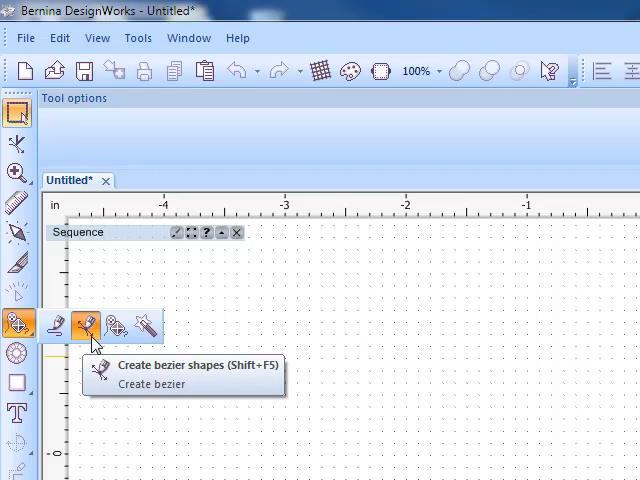
pyautogui.moveTo(112, 328)
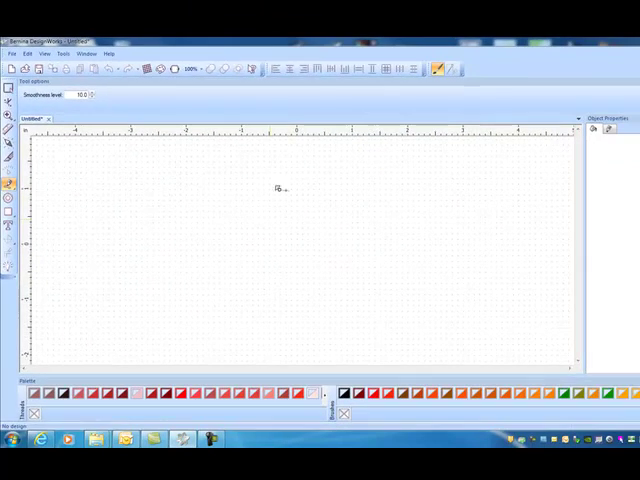
# Choose the Create freehand shapes tool from the drawing flyout
pyautogui.click(252, 68)
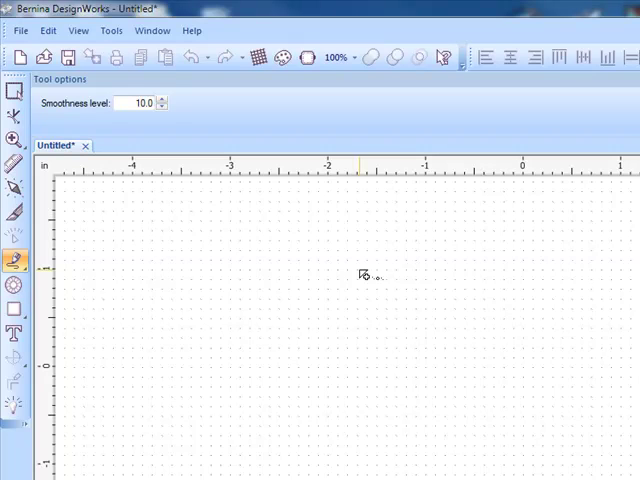
# Draw a short slanted freehand line right of centre and finish it
pyautogui.moveTo(362, 270); pyautogui.dragTo(452, 228)
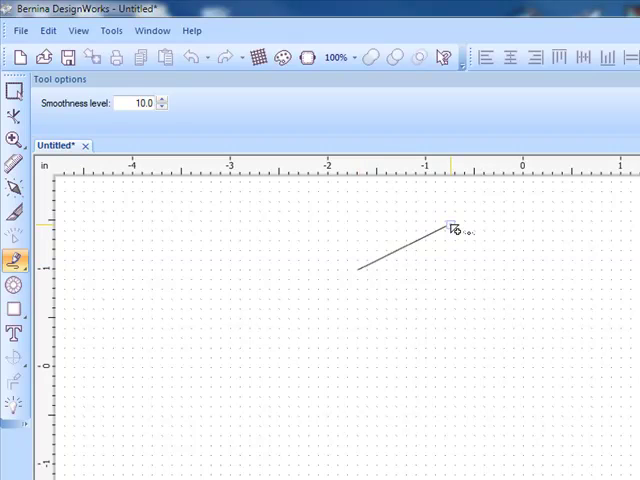
pyautogui.click(444, 228)
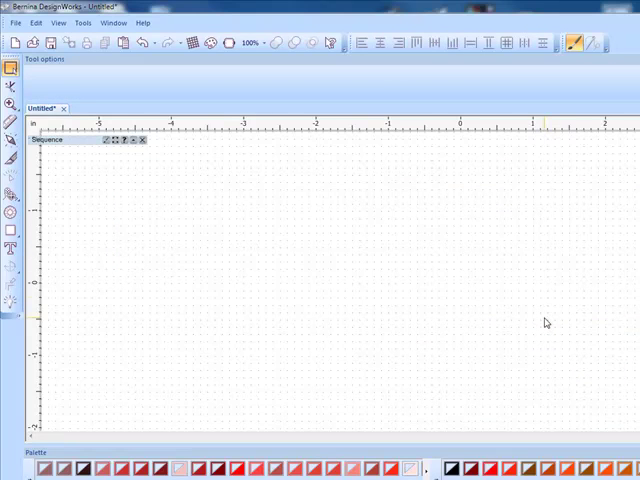
pyautogui.moveTo(10, 198)
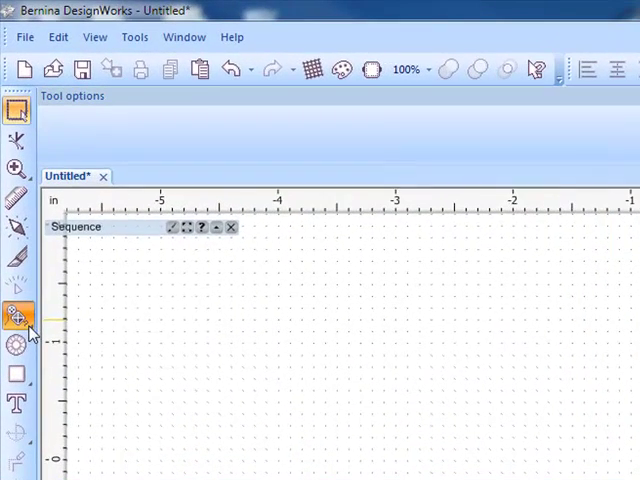
pyautogui.click(16, 316)
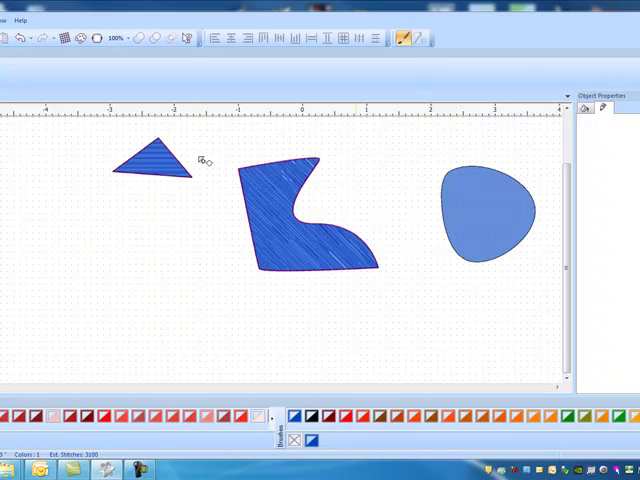
pyautogui.moveTo(390, 300)
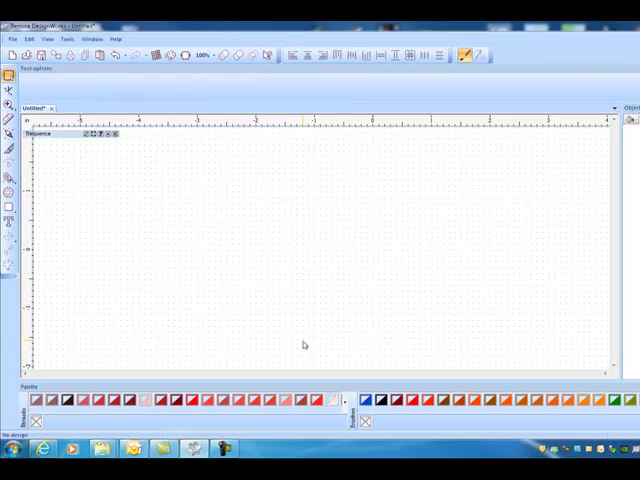
pyautogui.moveTo(280, 218)
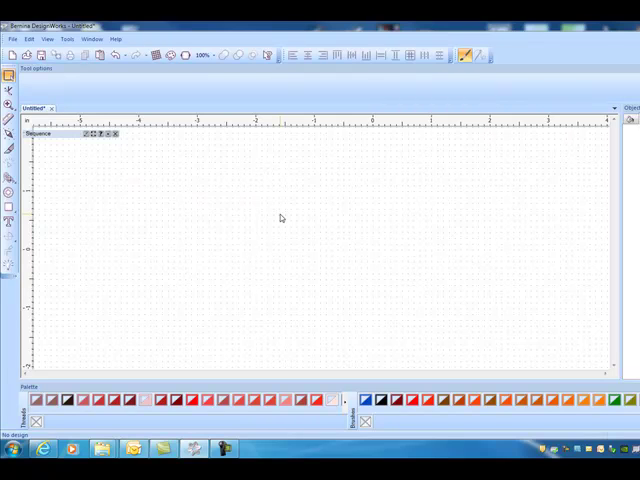
pyautogui.moveTo(8, 186)
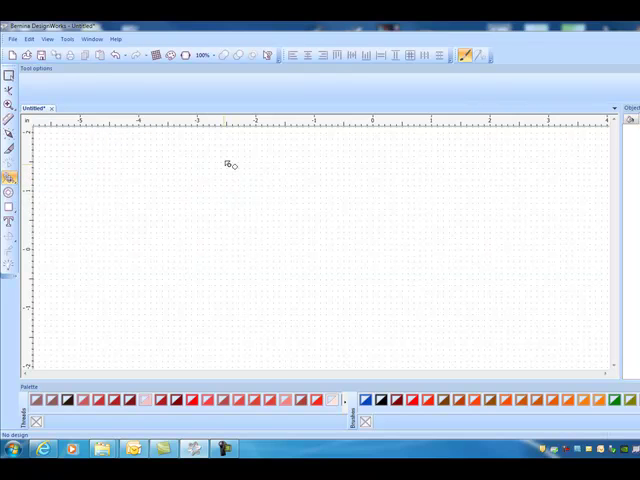
# Draw a joining line, then Break apart the selected shape into separate curves
pyautogui.moveTo(224, 160); pyautogui.dragTo(190, 272)
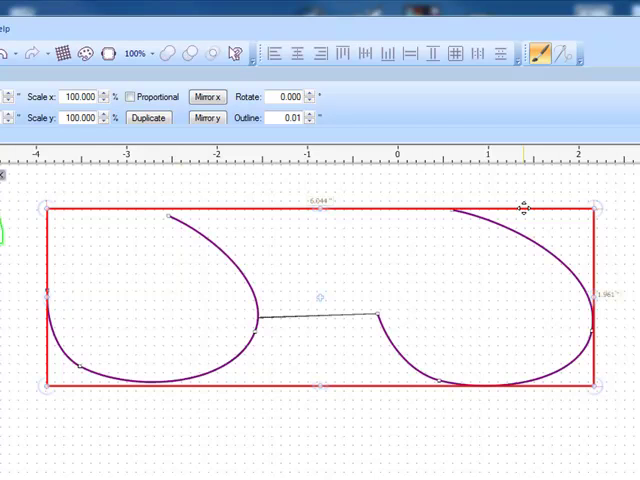
pyautogui.rightClick(522, 210)
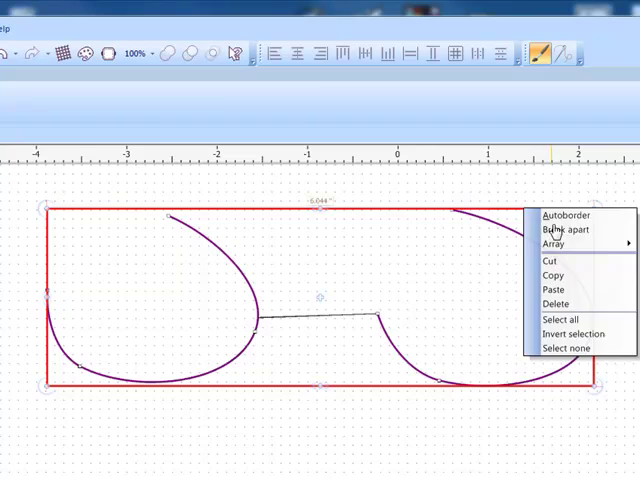
pyautogui.click(560, 230)
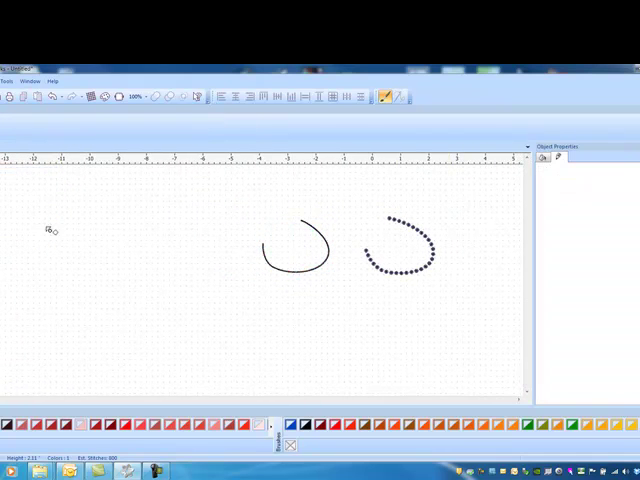
# Draw another curve and marquee-select the lower-left purple curve
pyautogui.moveTo(320, 300); pyautogui.dragTo(330, 350)
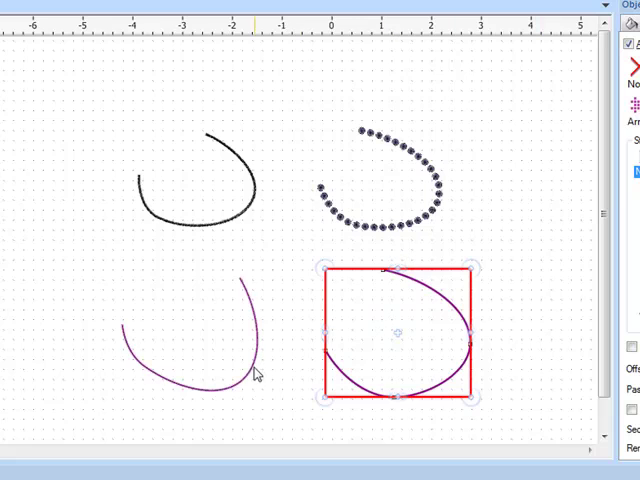
pyautogui.moveTo(390, 340); pyautogui.dragTo(184, 340)
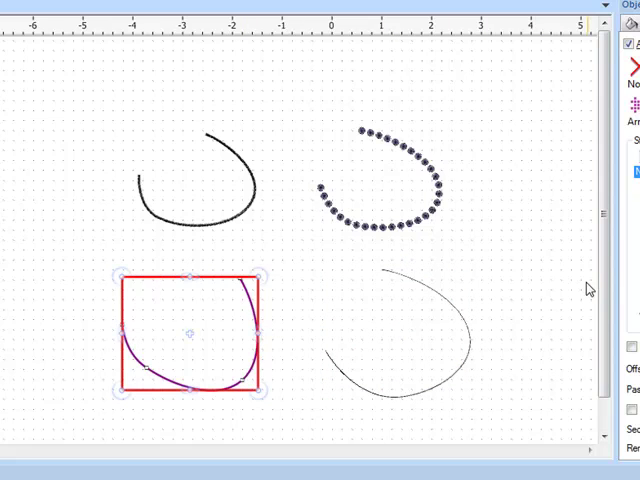
pyautogui.moveTo(570, 244)
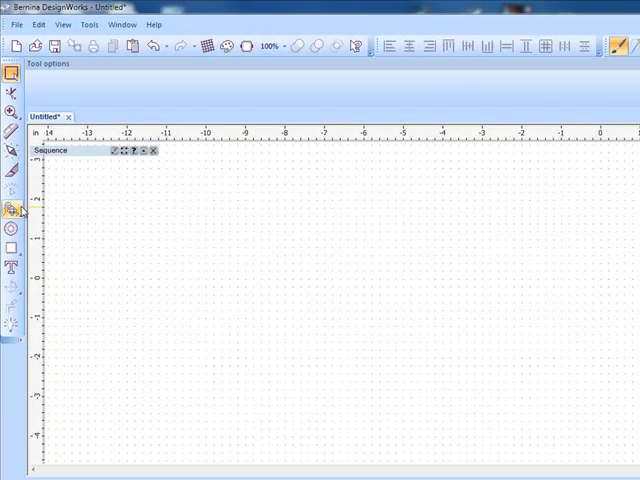
pyautogui.moveTo(10, 208)
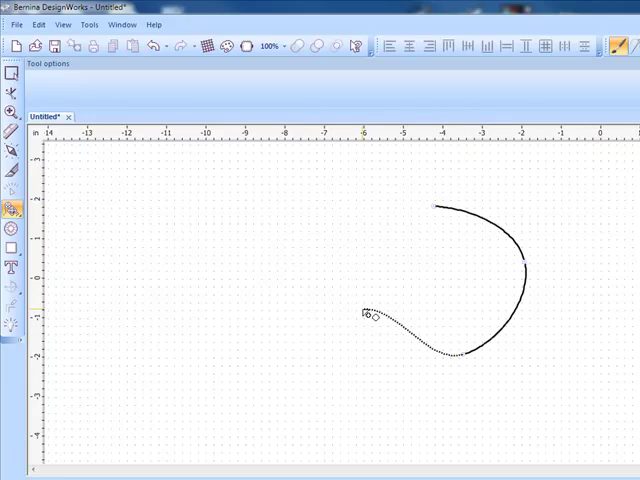
pyautogui.moveTo(370, 316); pyautogui.dragTo(570, 330)
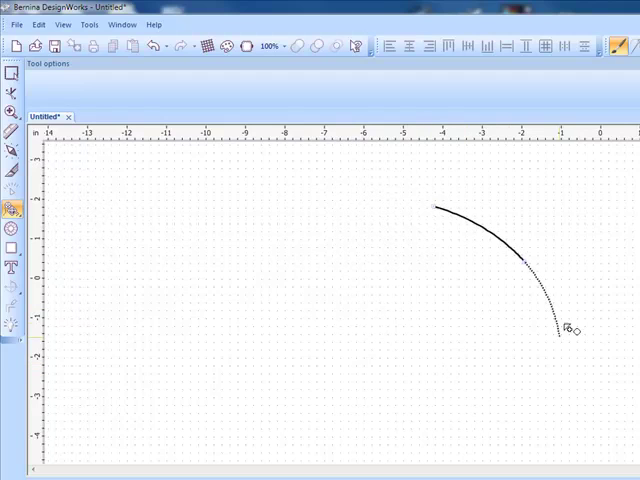
pyautogui.moveTo(568, 330); pyautogui.dragTo(558, 278)
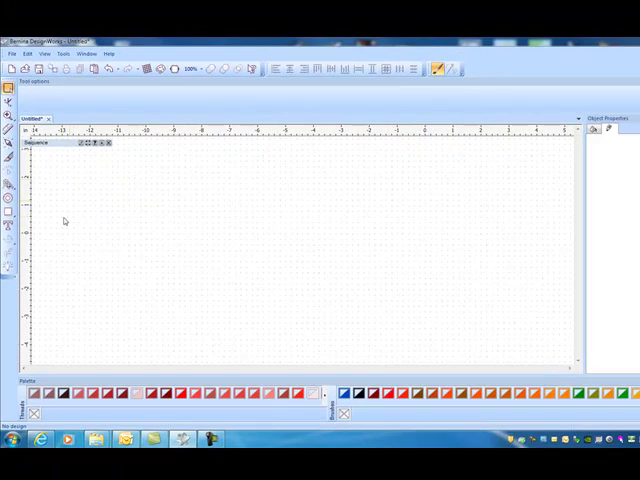
pyautogui.moveTo(48, 212)
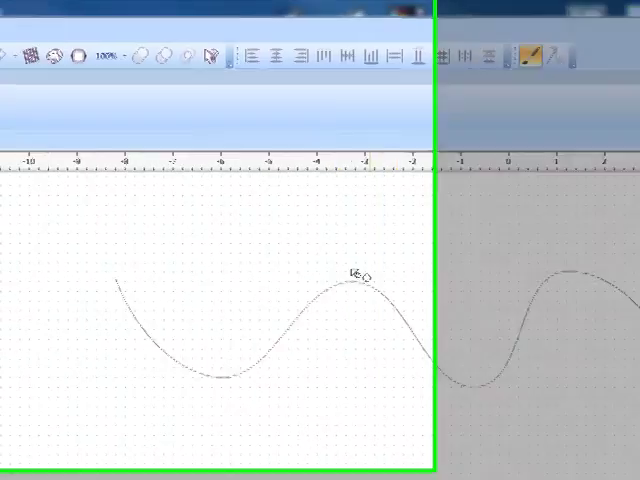
# Place another Bezier point to extend the wavy line
pyautogui.click(50, 30)
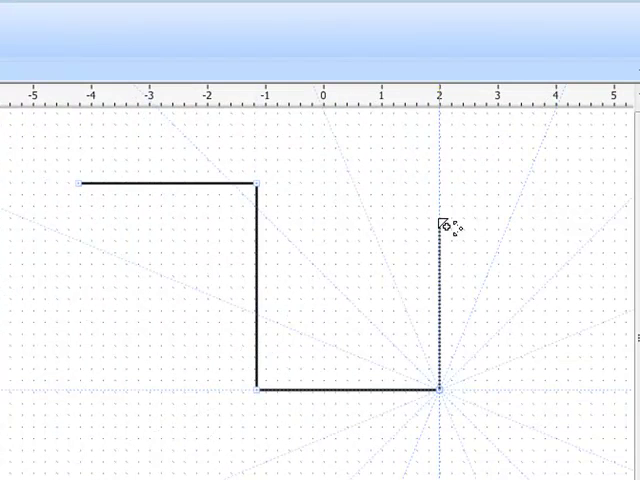
# Add a Ctrl-snapped horizontal segment extending the step line to the right
pyautogui.moveTo(444, 228); pyautogui.dragTo(584, 236)
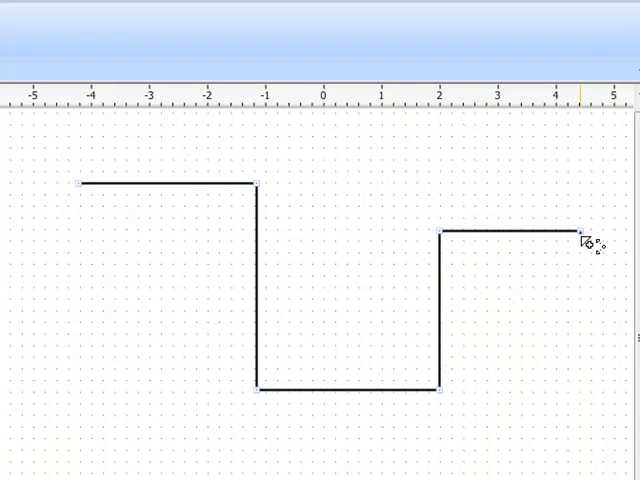